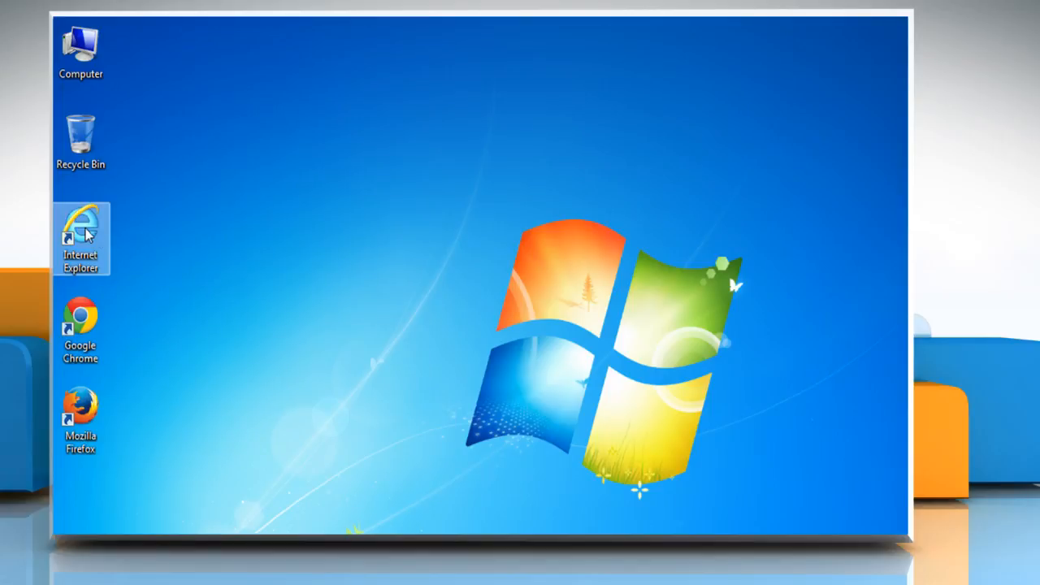
Launch Internet Explorer from the desktop shortcut and bring up Internet Options from the Tools gear.
right_click(81, 235)
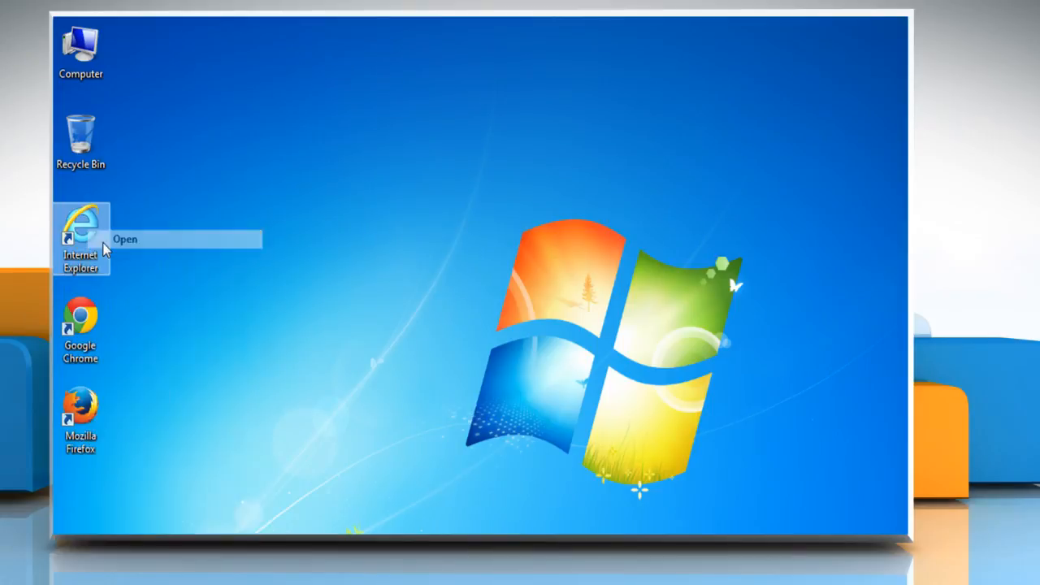
left_click(124, 239)
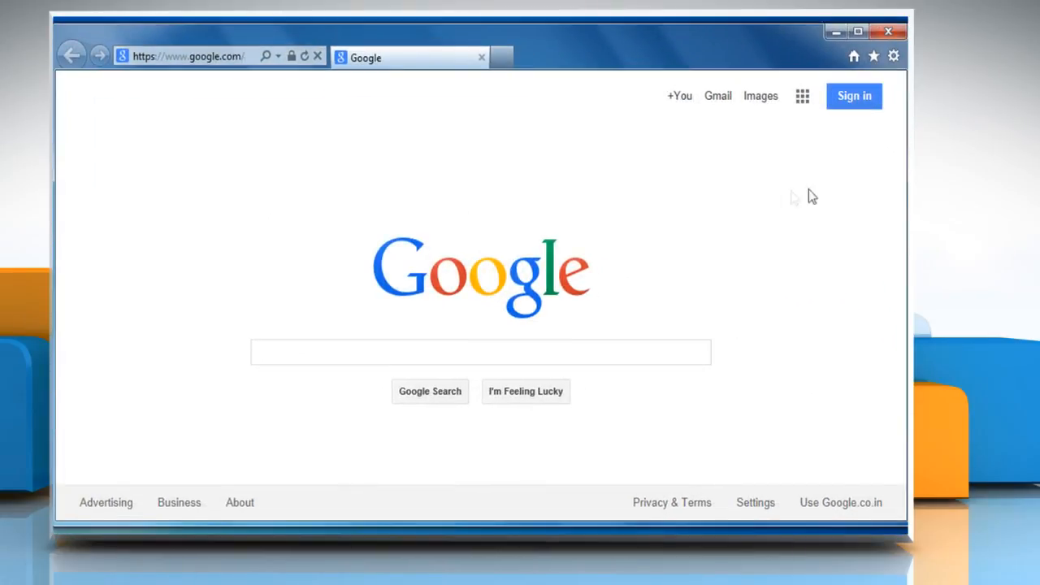
mouse_move(806, 183)
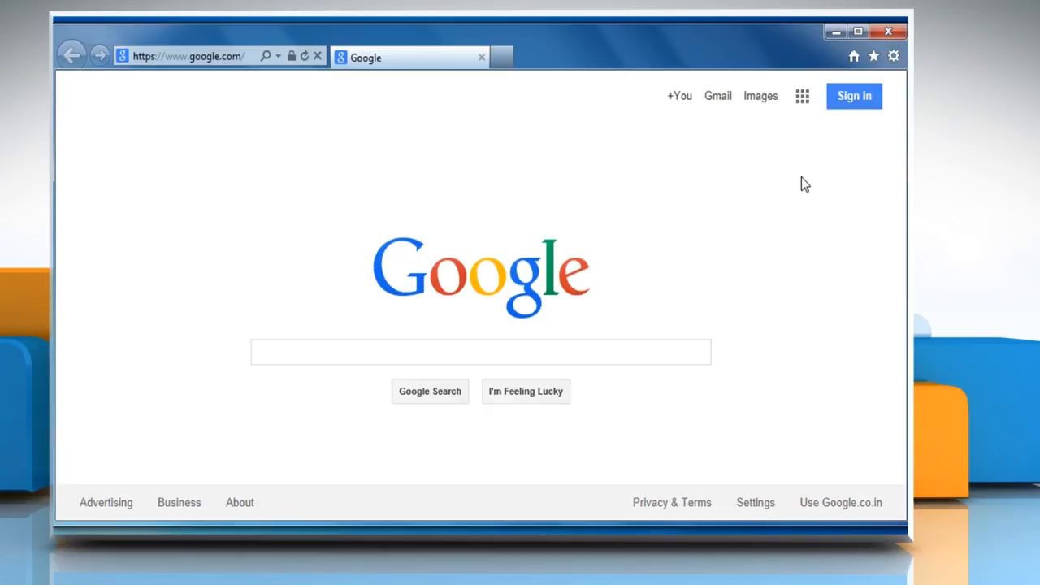
mouse_move(852, 127)
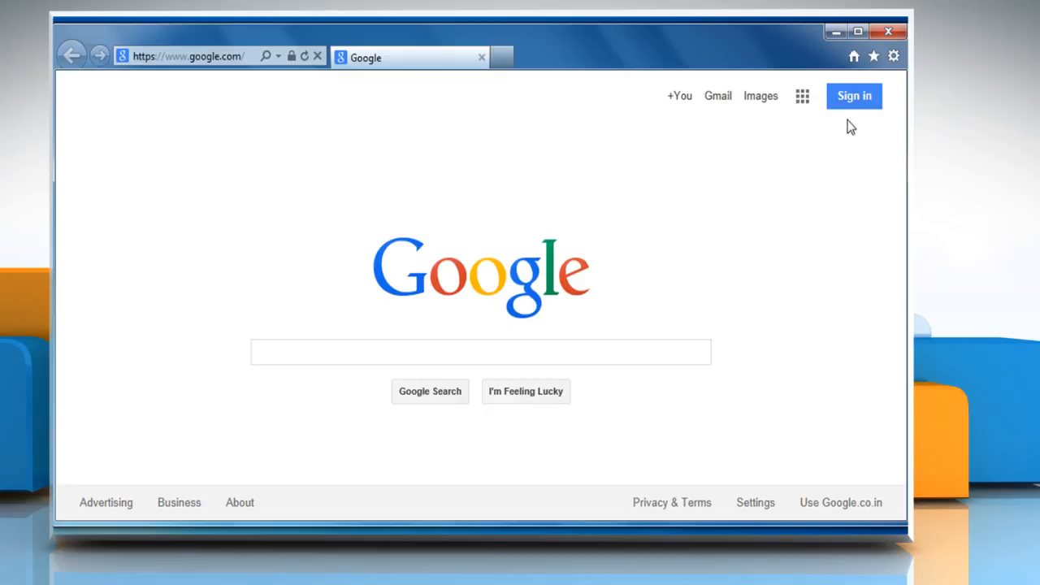
mouse_move(893, 56)
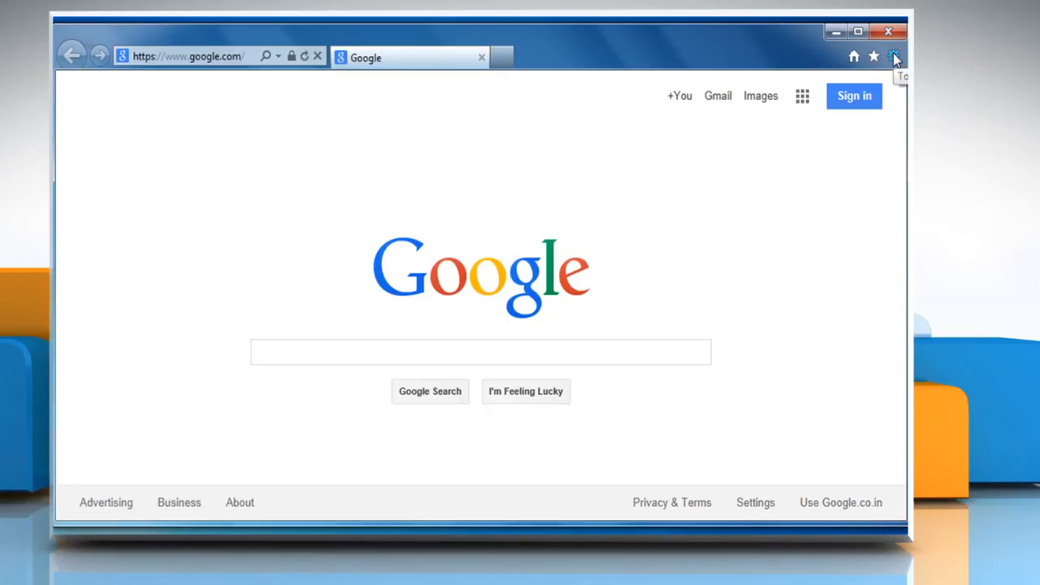
left_click(893, 56)
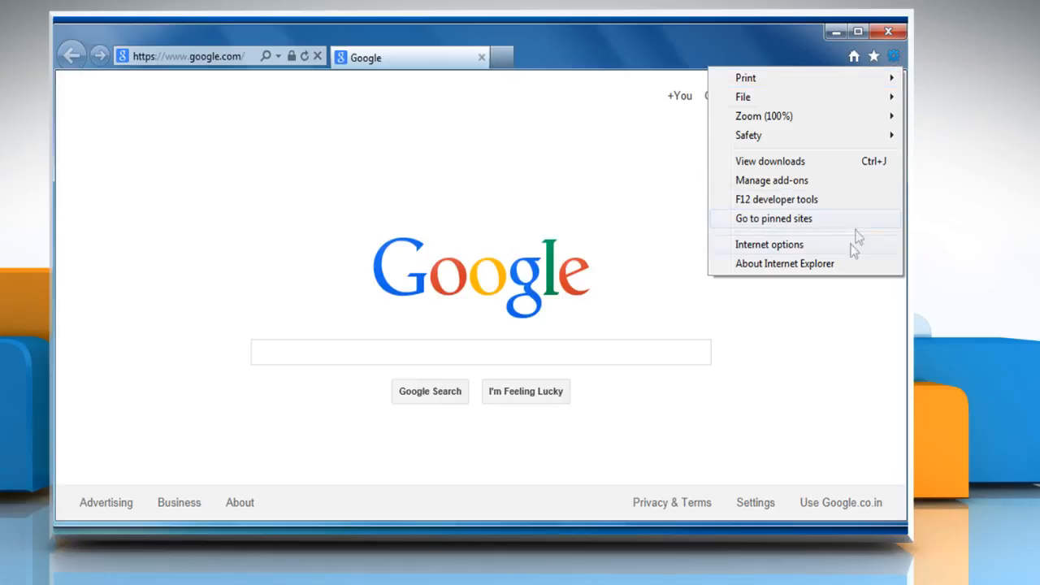
left_click(769, 243)
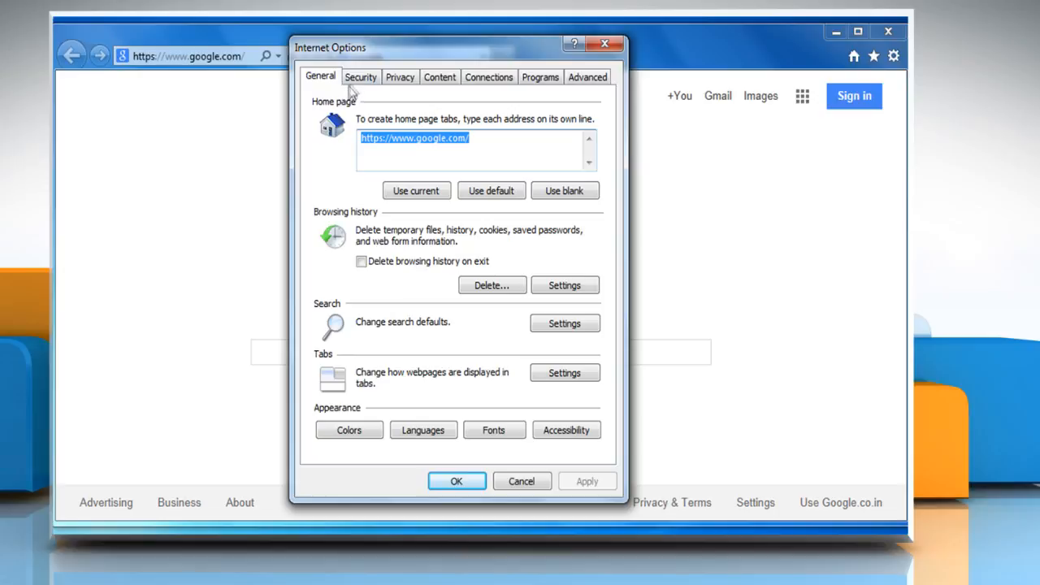
In the Internet zone's Custom level, enable Active scripting and reset the zone to Medium, confirming the change.
left_click(361, 76)
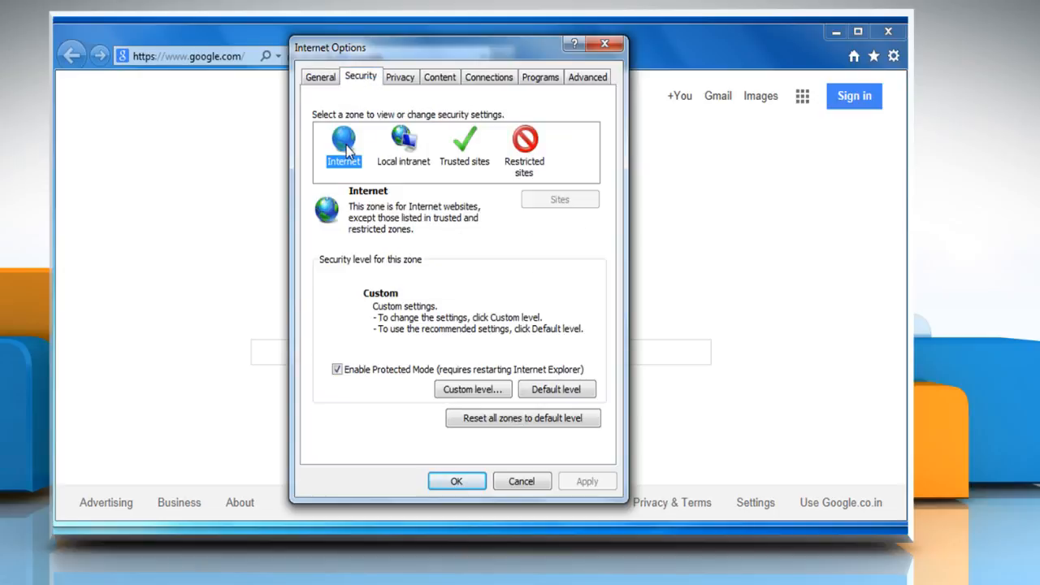
mouse_move(428, 279)
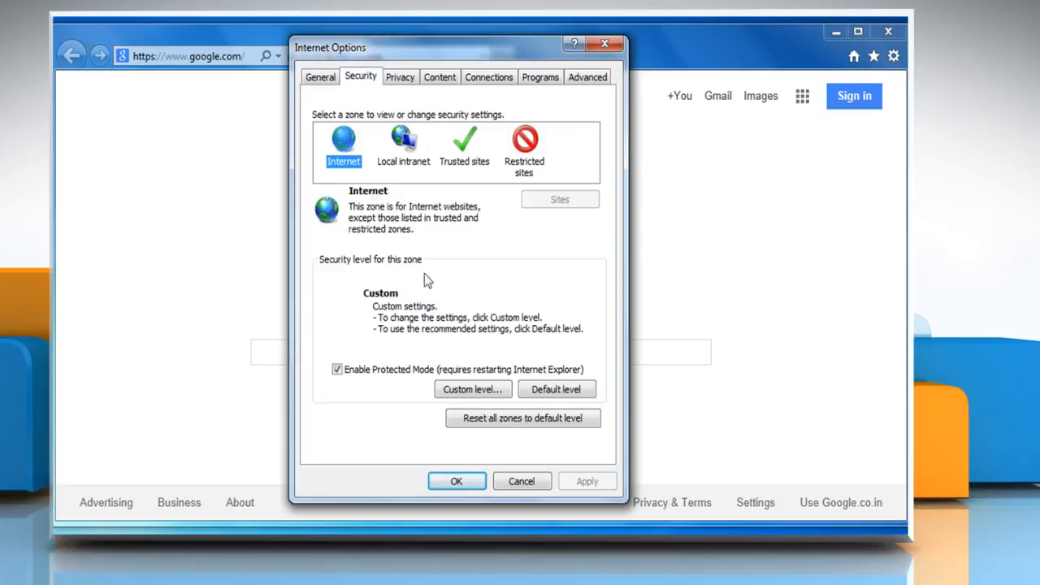
left_click(471, 389)
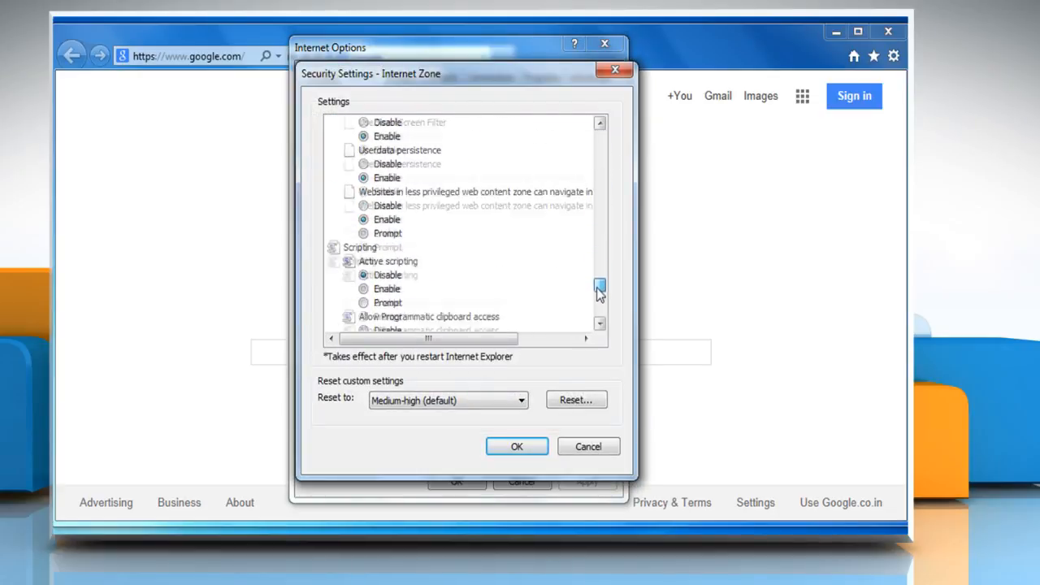
scroll("down", 3)
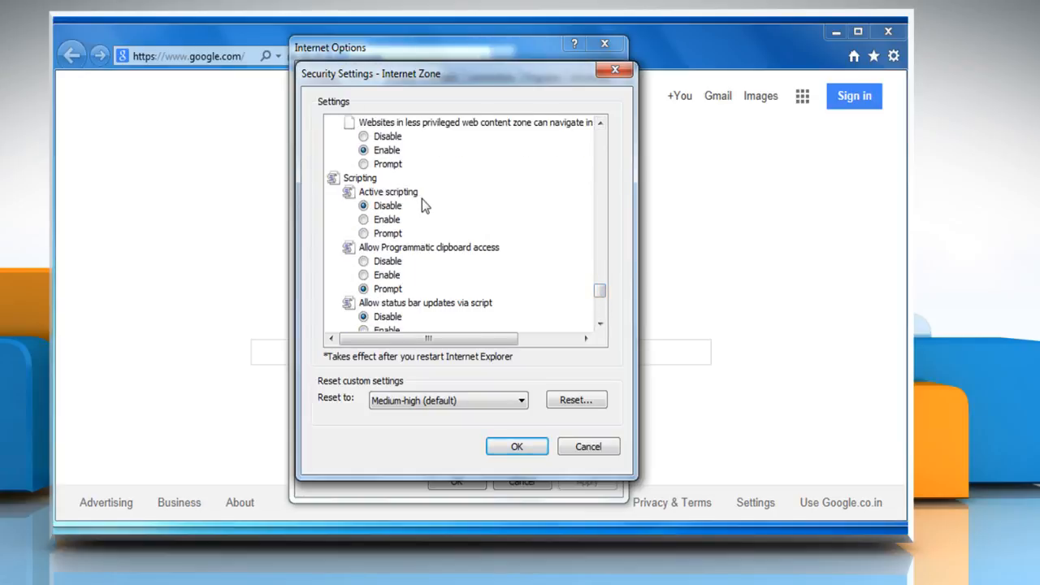
left_click(364, 219)
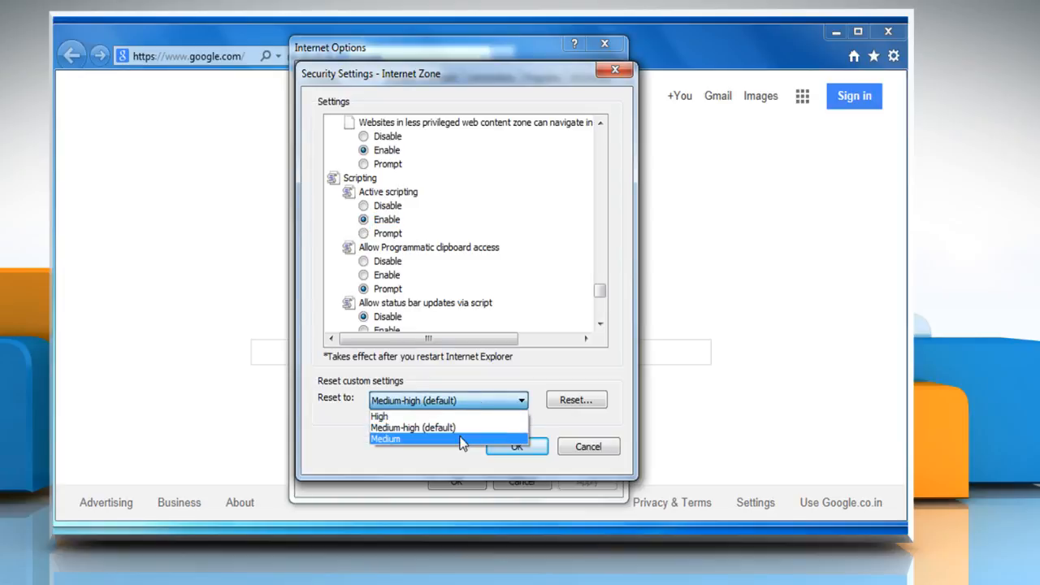
left_click(383, 439)
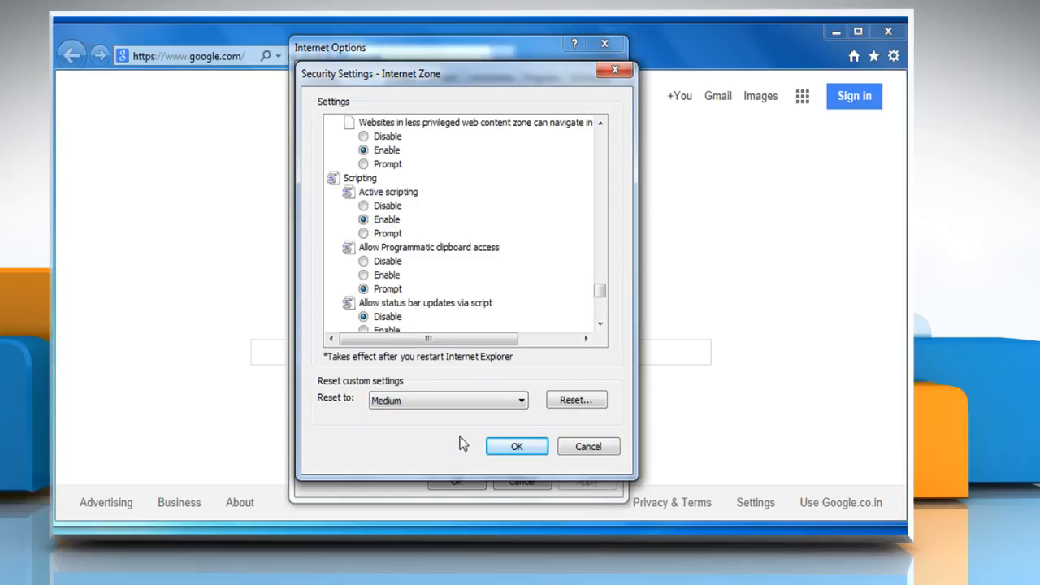
left_click(517, 445)
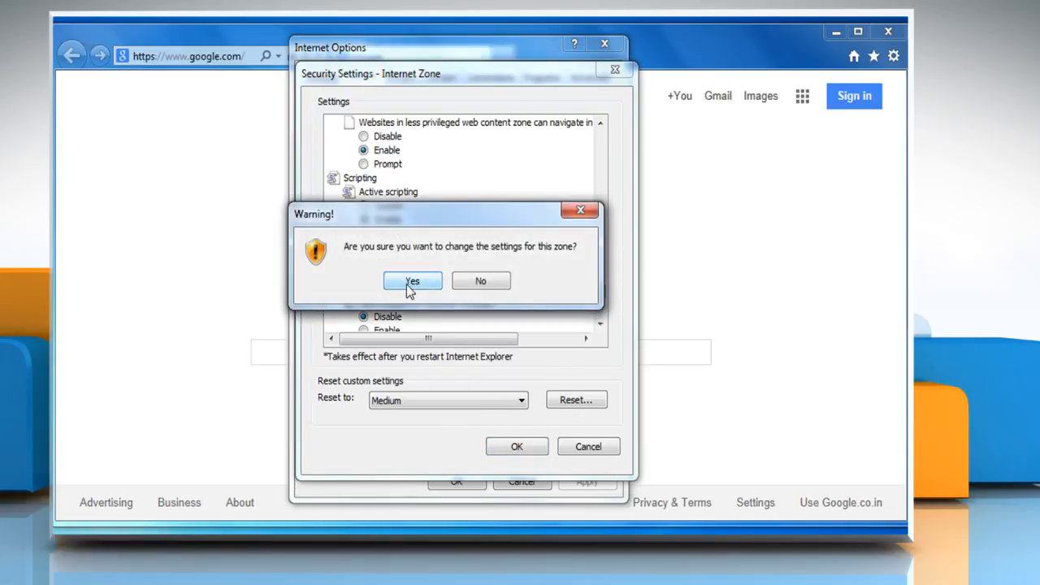
left_click(412, 279)
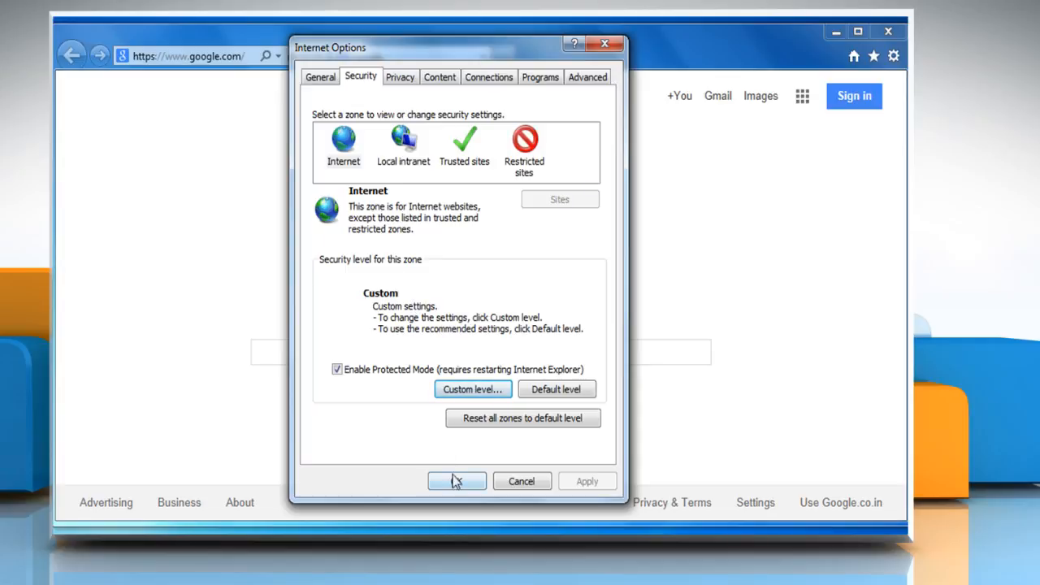
Apply the settings with OK, close Internet Explorer and relaunch it from the desktop shortcut.
left_click(457, 481)
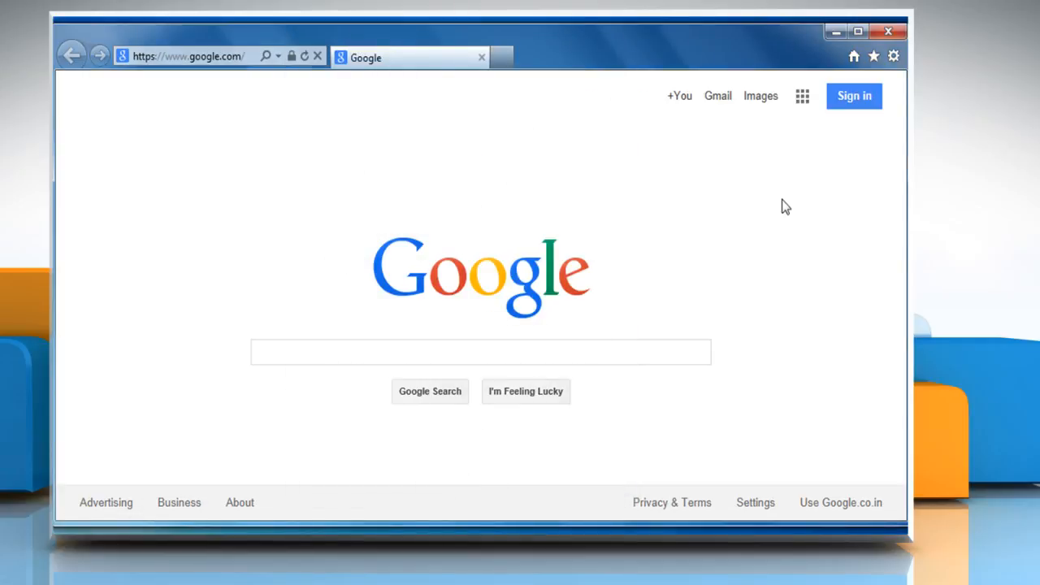
left_click(887, 31)
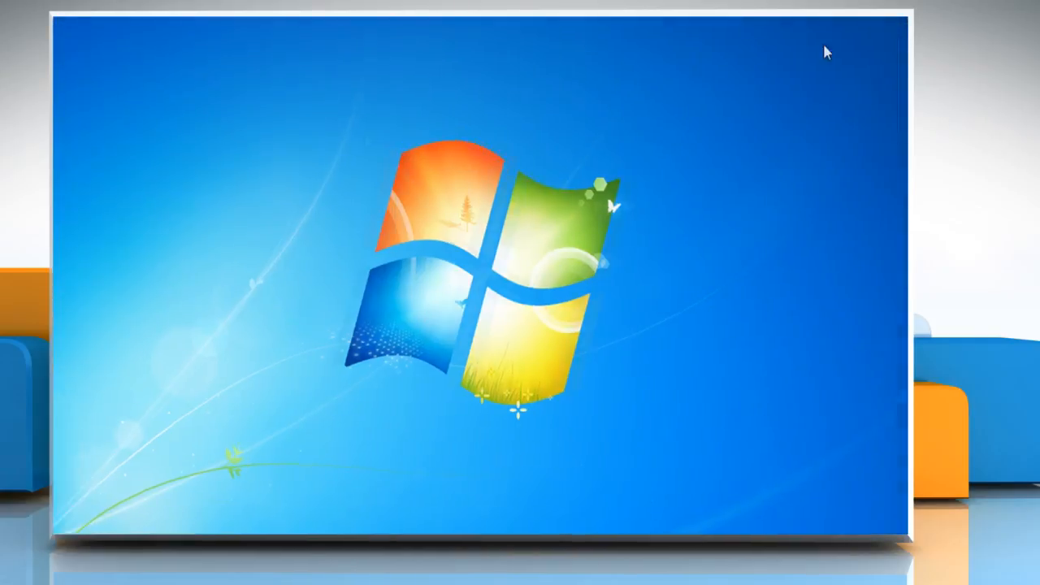
right_click(78, 146)
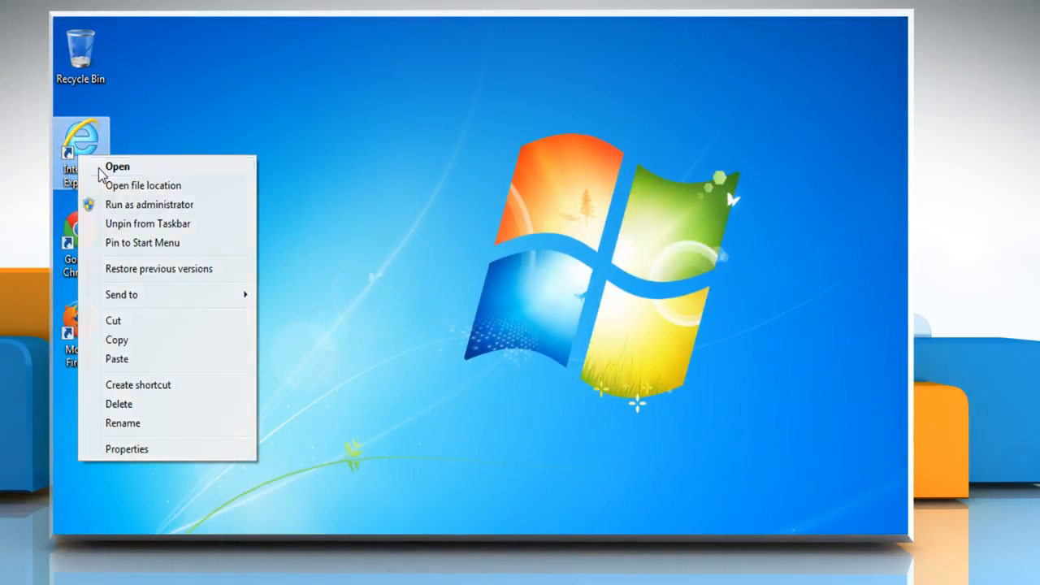
left_click(117, 165)
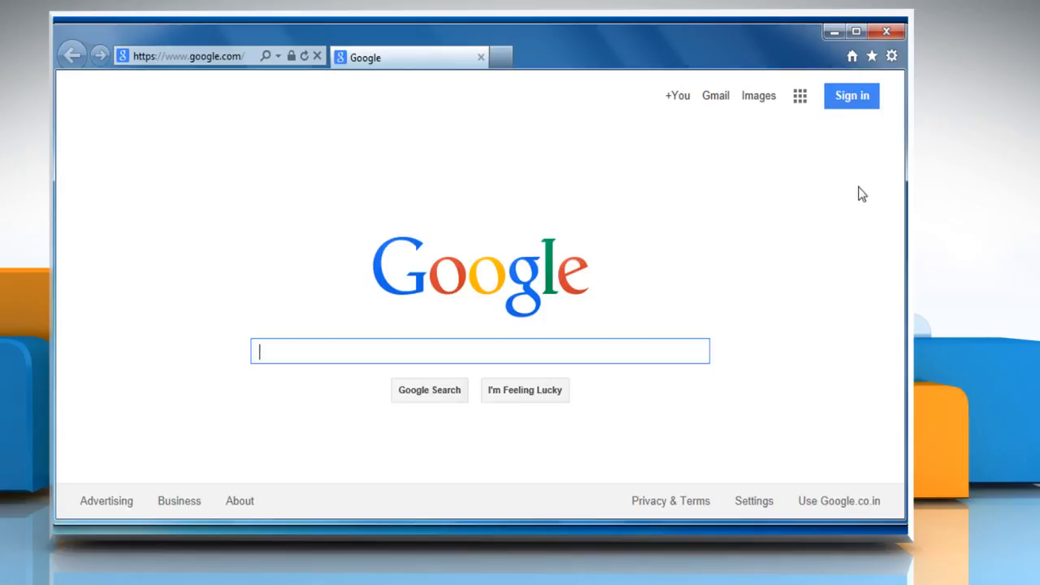
From Internet Options General, delete browsing history with Temporary Internet files, Cookies and History included.
left_click(890, 55)
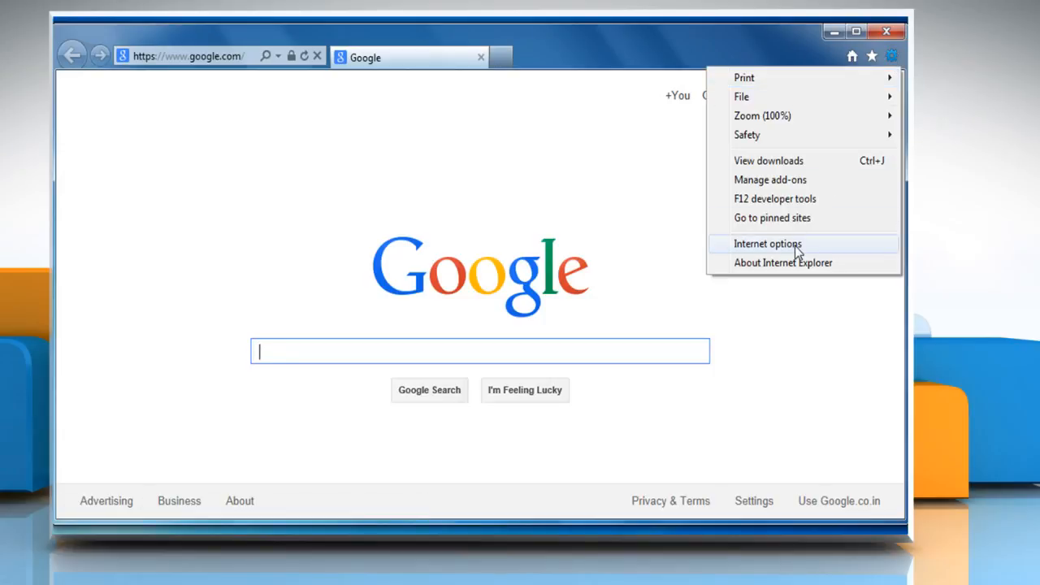
left_click(767, 243)
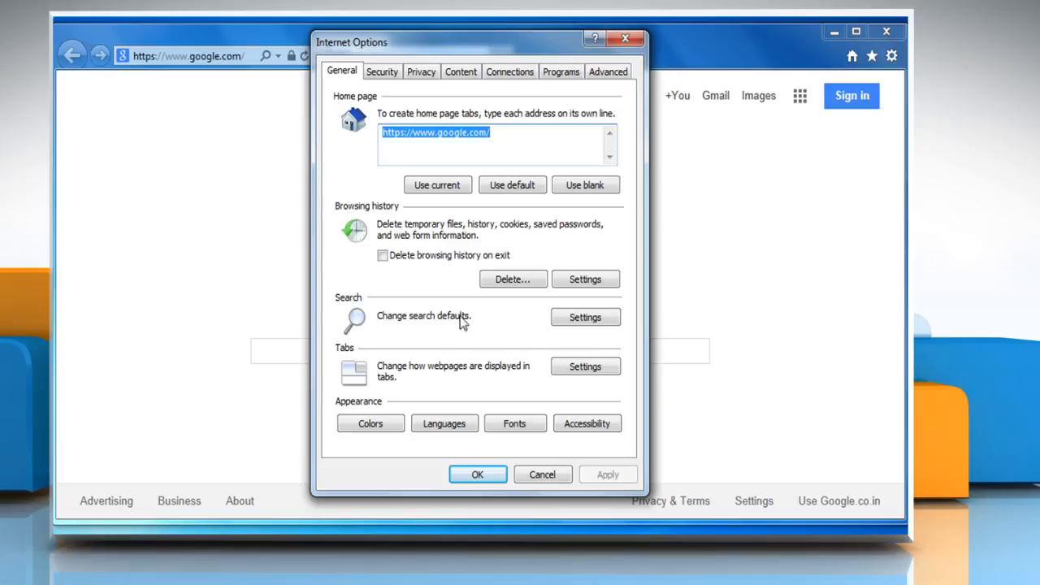
mouse_move(512, 279)
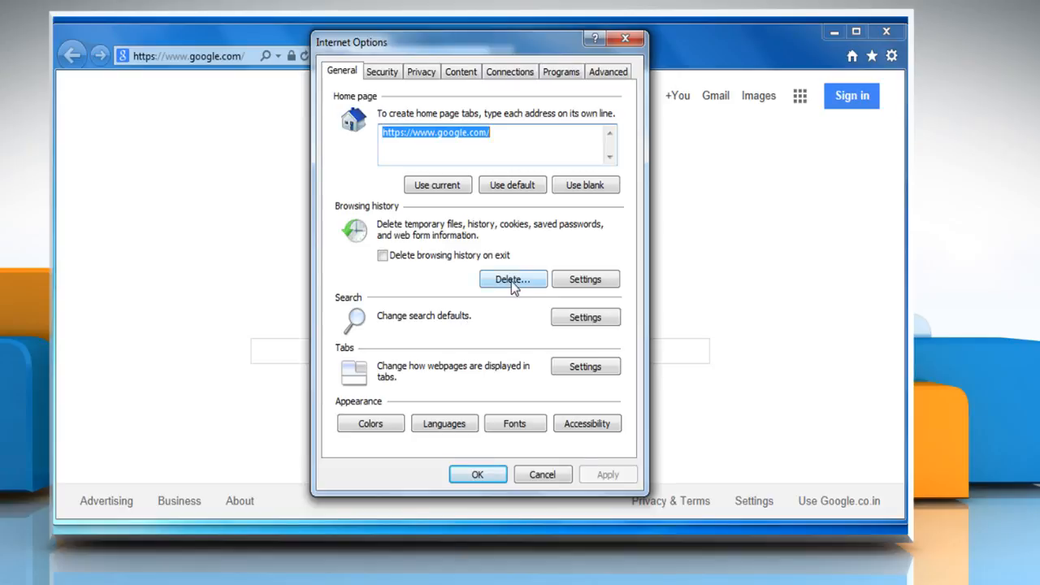
left_click(512, 280)
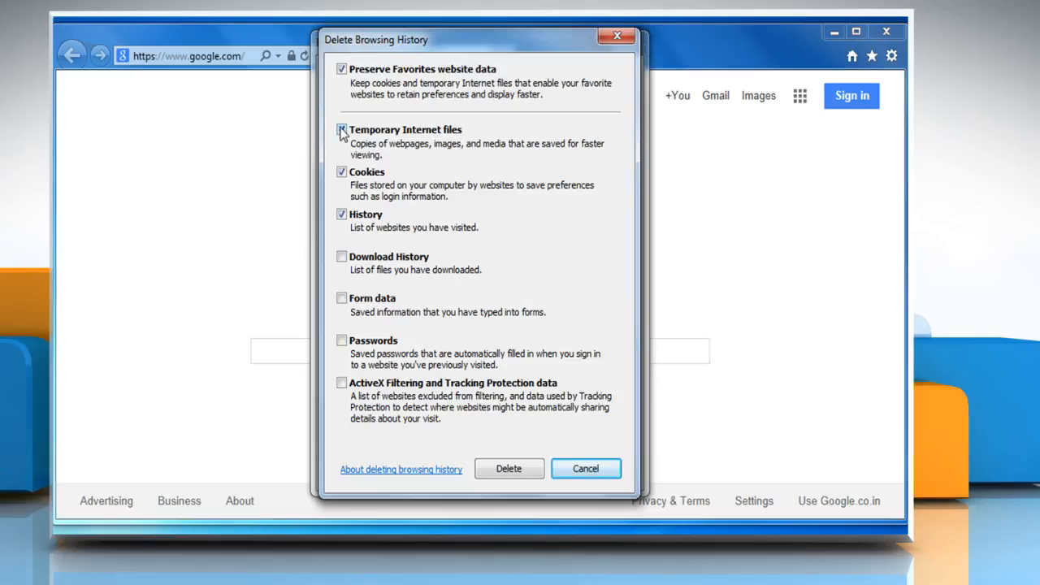
left_click(342, 130)
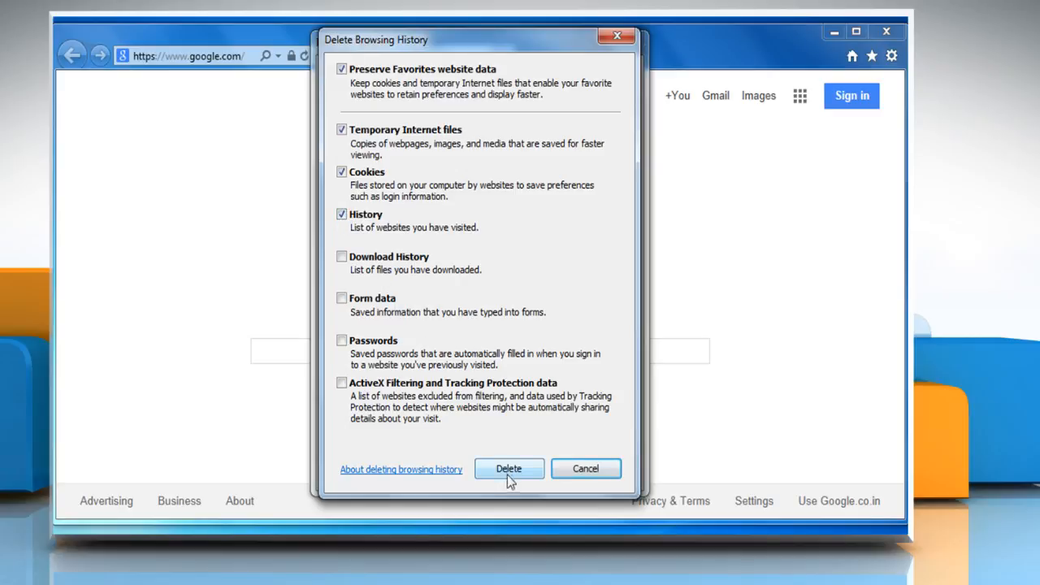
left_click(508, 467)
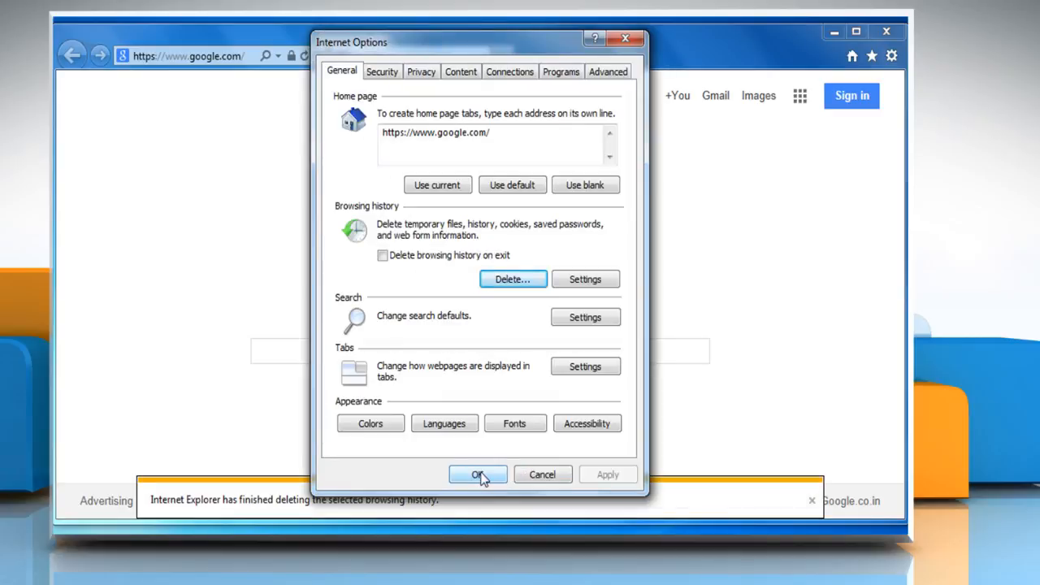
Close Internet Options with OK and dismiss the deletion-finished notification bar.
left_click(478, 475)
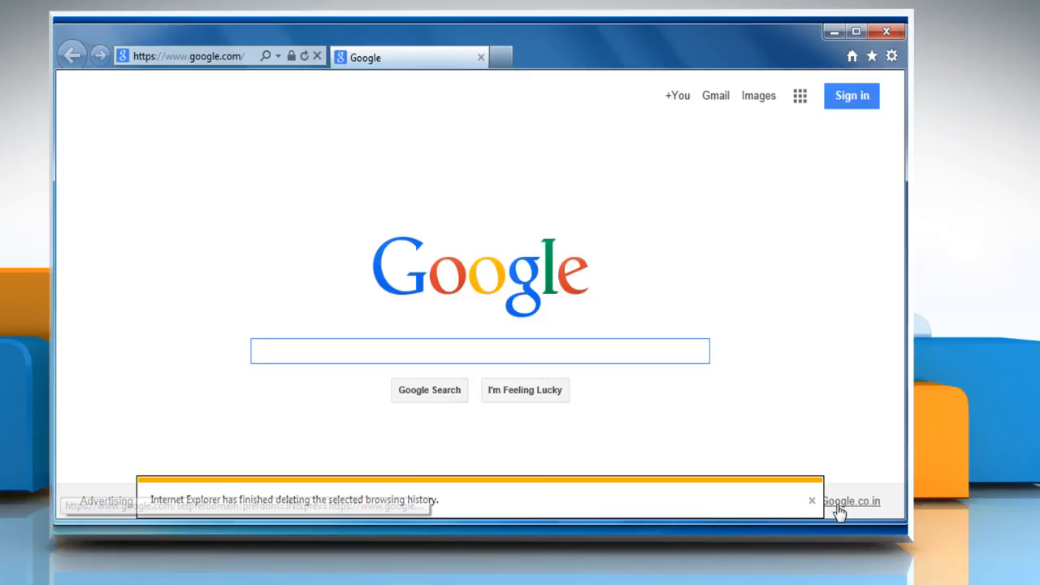
left_click(811, 501)
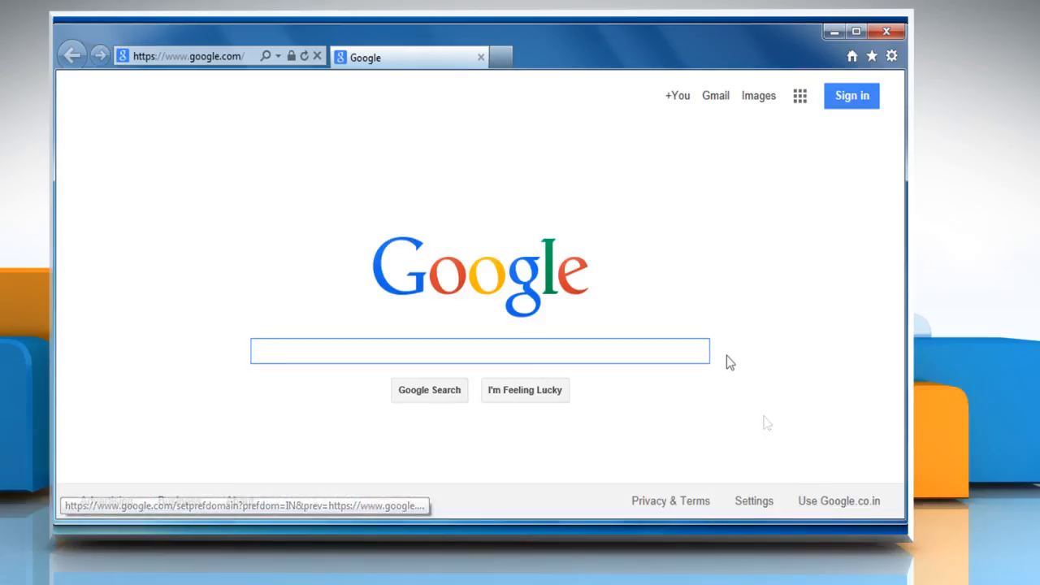
mouse_move(618, 66)
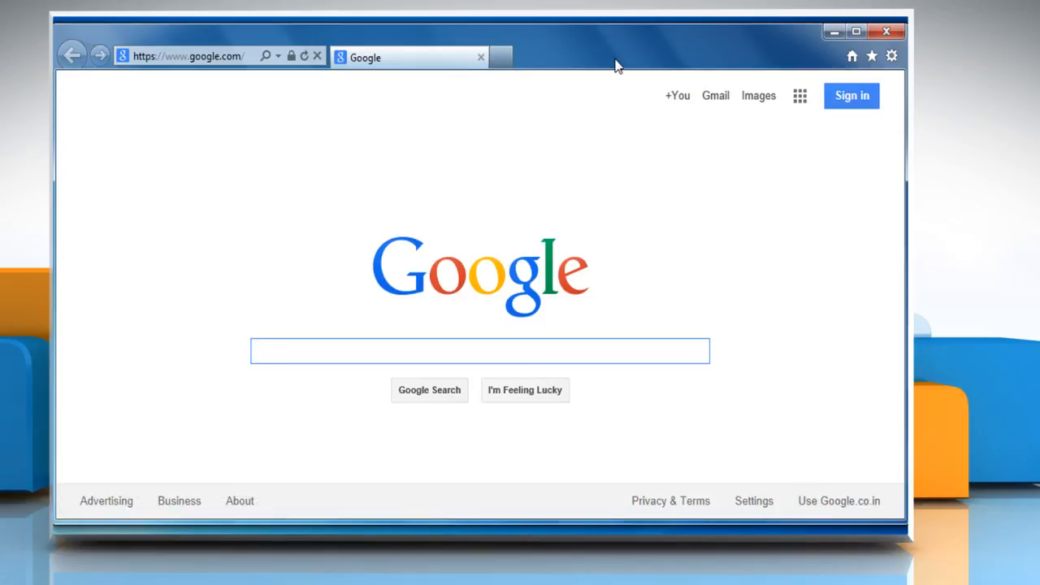